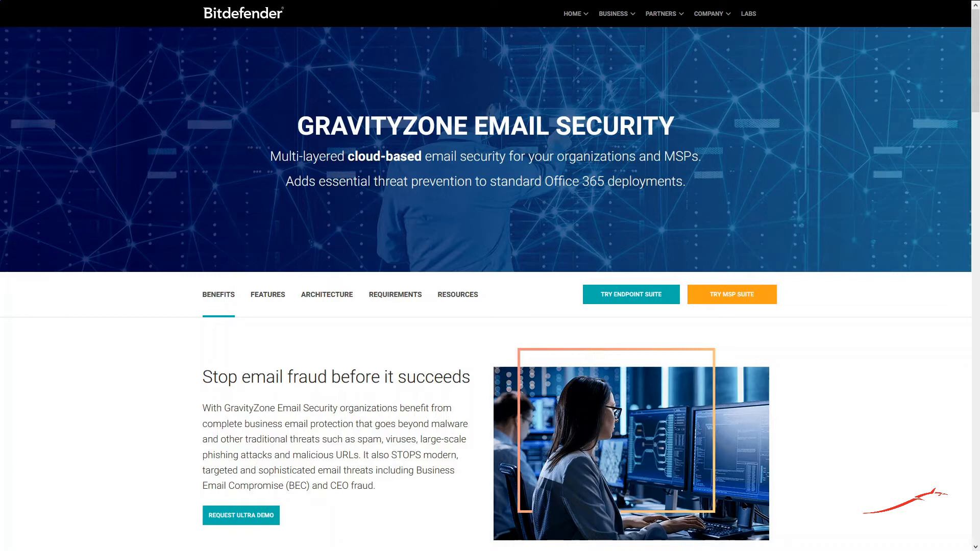
{"action": "mouse_move", "coordinate": [127, 393]}
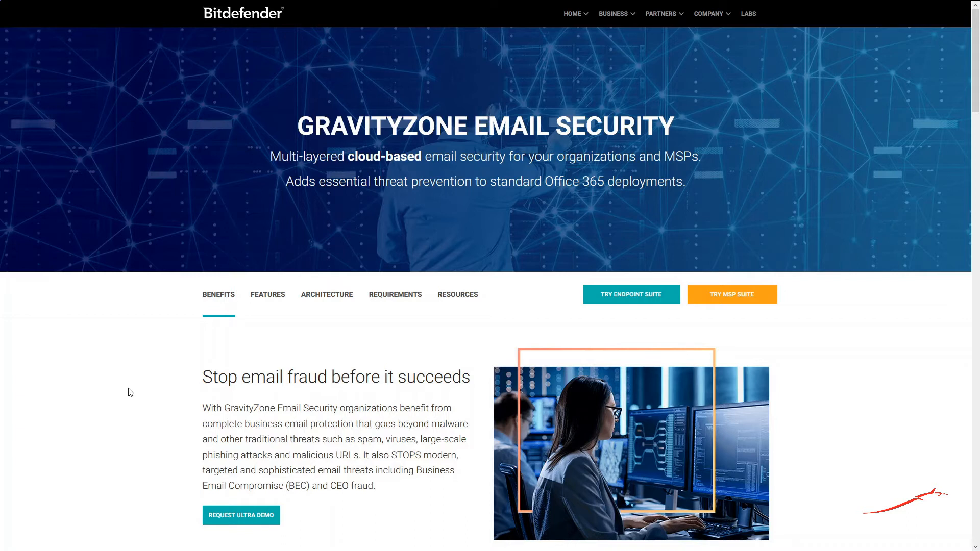
{"action": "mouse_move", "coordinate": [199, 44]}
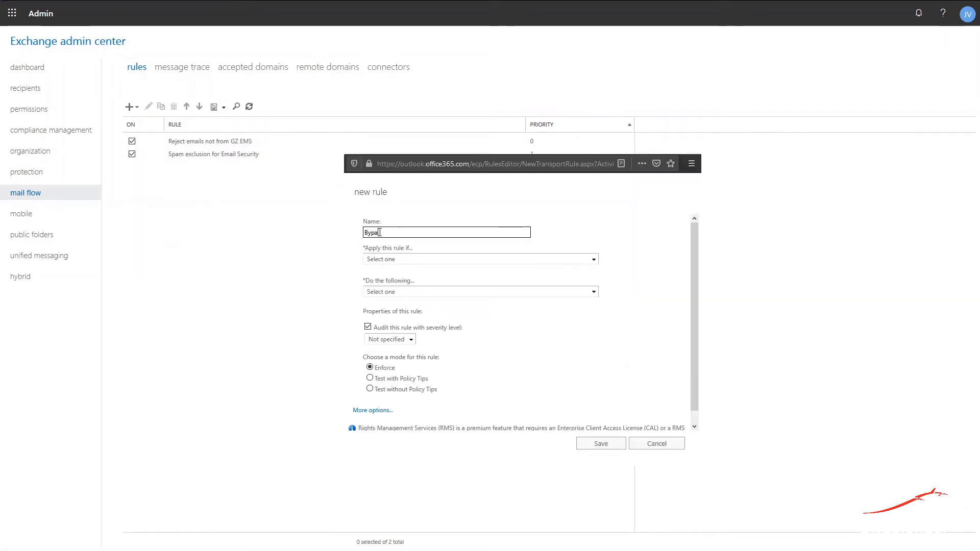
Step: Name the rule 'Bypass Focused' and apply it when sender IP matches a range
{"action": "type", "text": "ss Focu"}
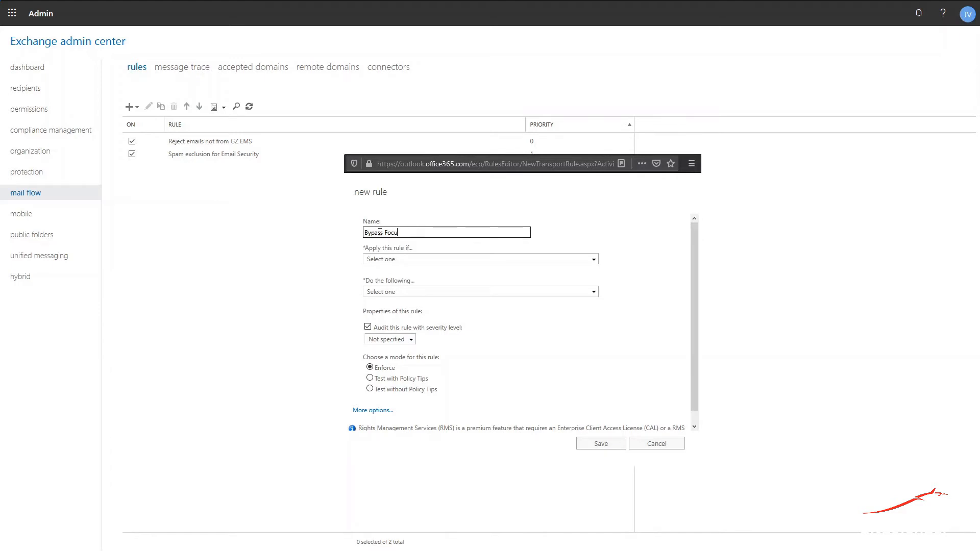
{"action": "type", "text": "sed"}
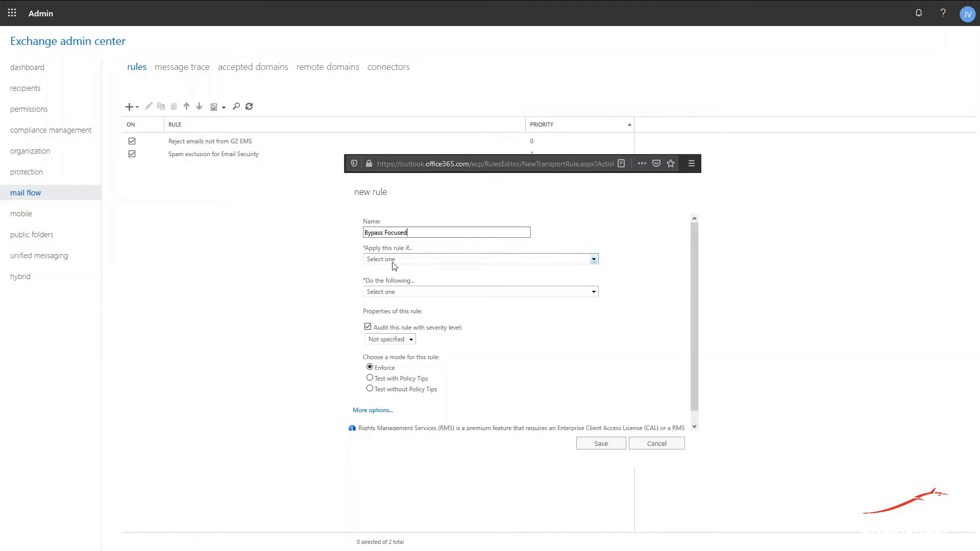
{"action": "mouse_move", "coordinate": [486, 373]}
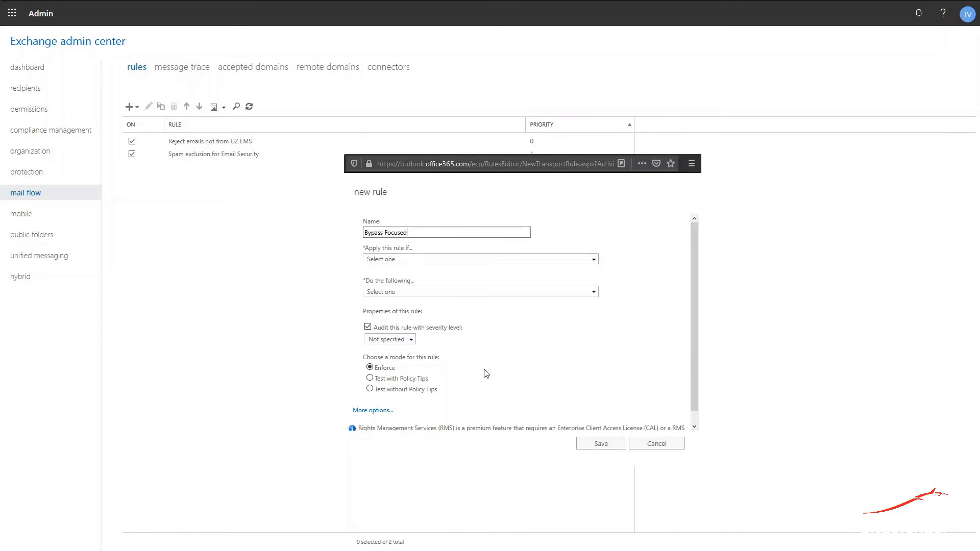
{"action": "left_click", "coordinate": [372, 410]}
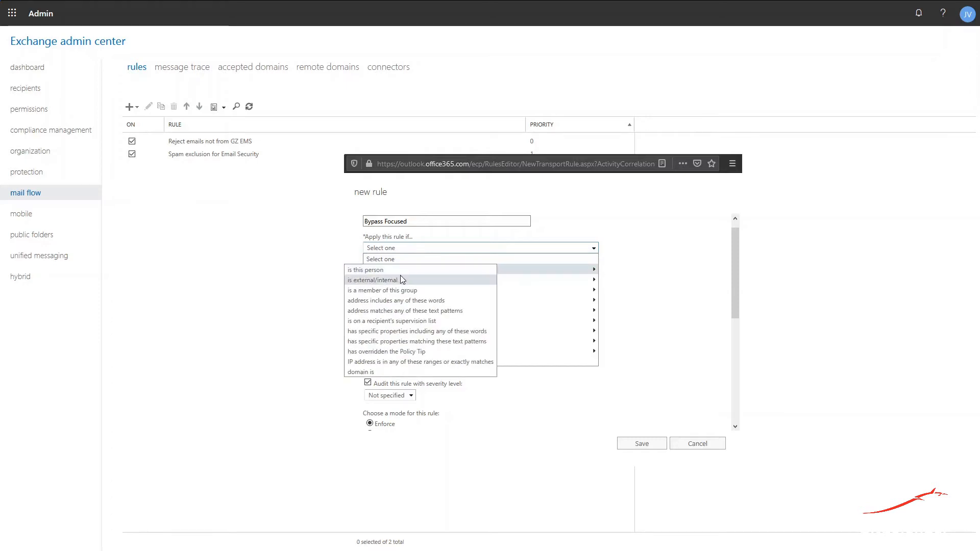
{"action": "mouse_move", "coordinate": [403, 364]}
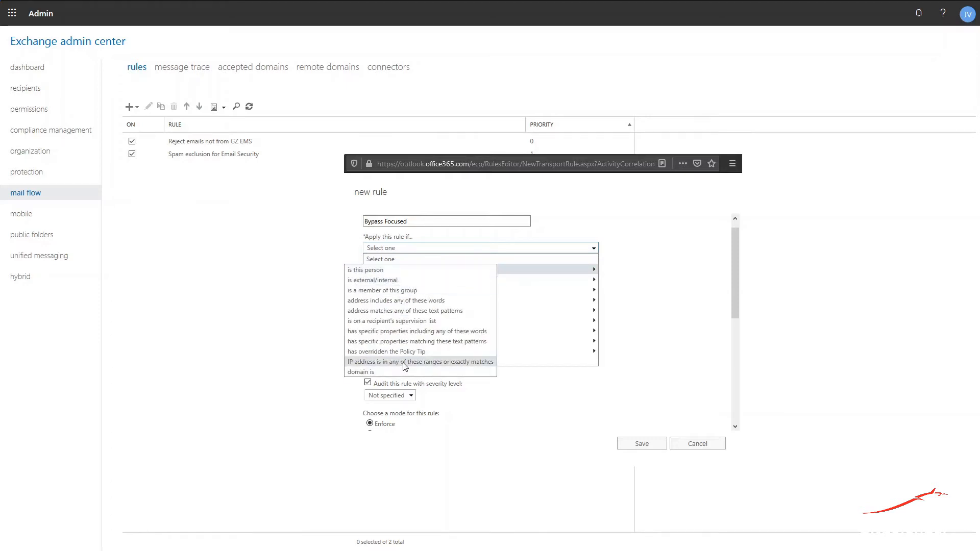
{"action": "left_click", "coordinate": [420, 362]}
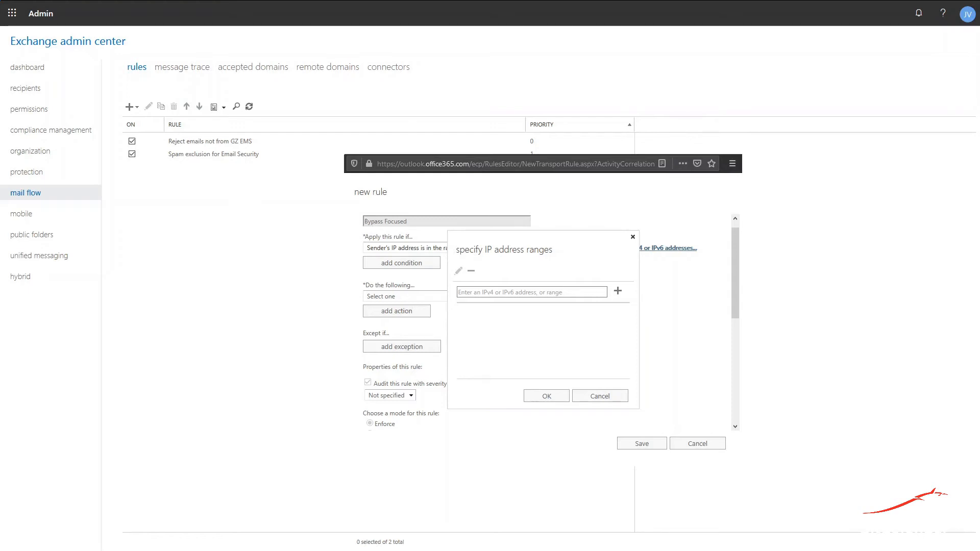
Step: Add sender IPs 104.214.75.142, 104.214.75.99, 52.200.119.29 and 52.200.11.158 to the condition
{"action": "left_click", "coordinate": [531, 292]}
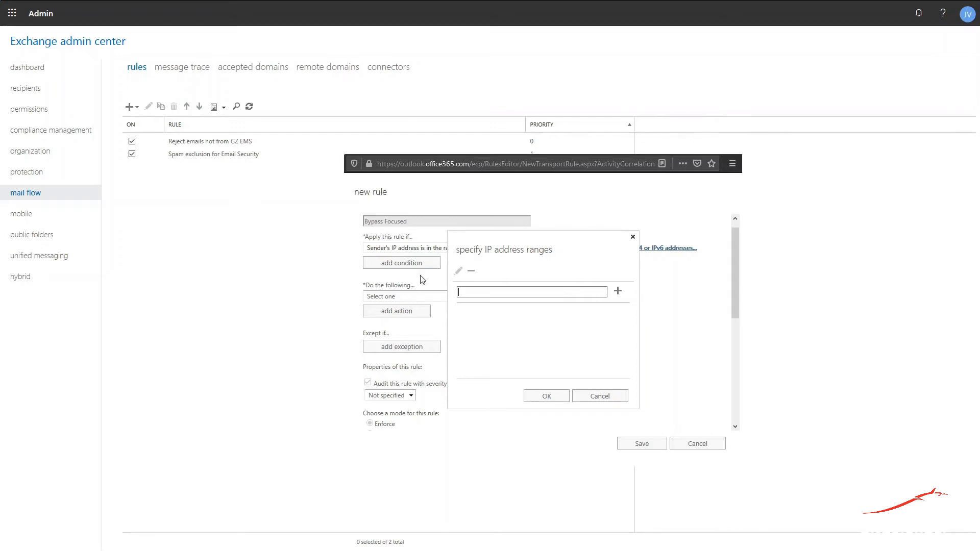
{"action": "type", "text": "104.214.75.142"}
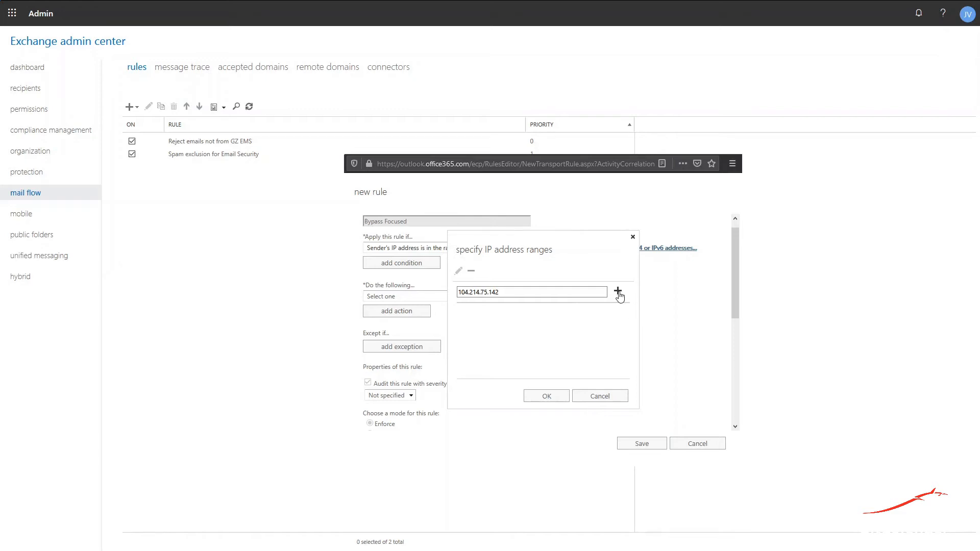
{"action": "left_click", "coordinate": [617, 292]}
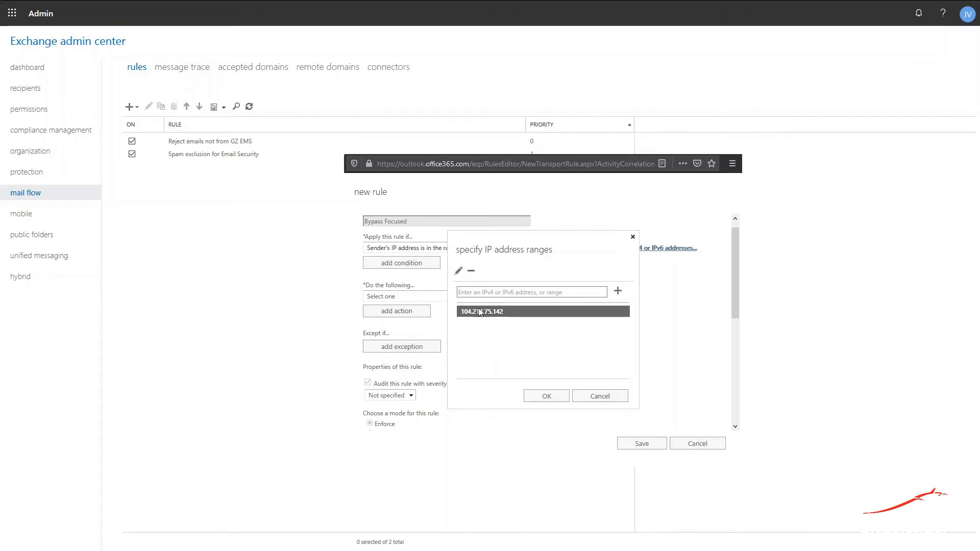
{"action": "left_click", "coordinate": [617, 292]}
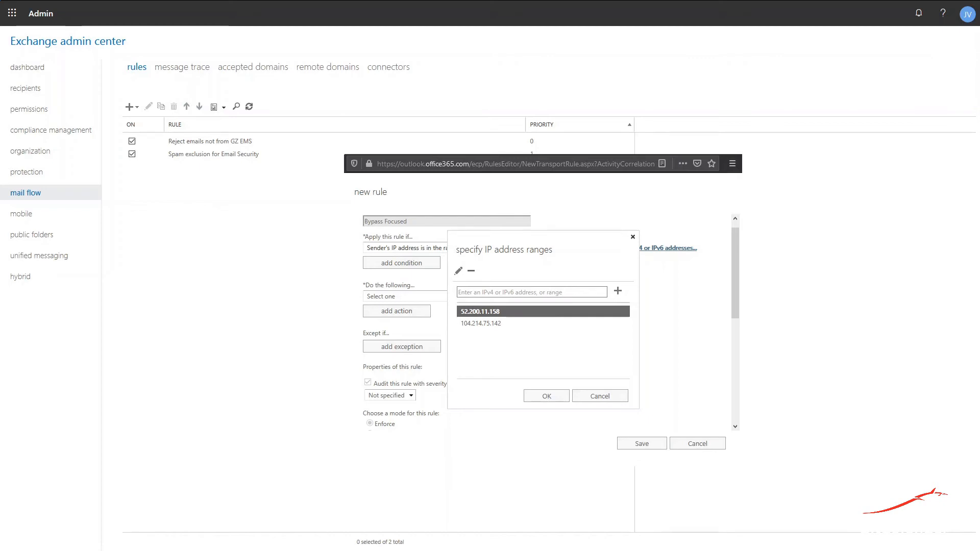
{"action": "left_click", "coordinate": [531, 292]}
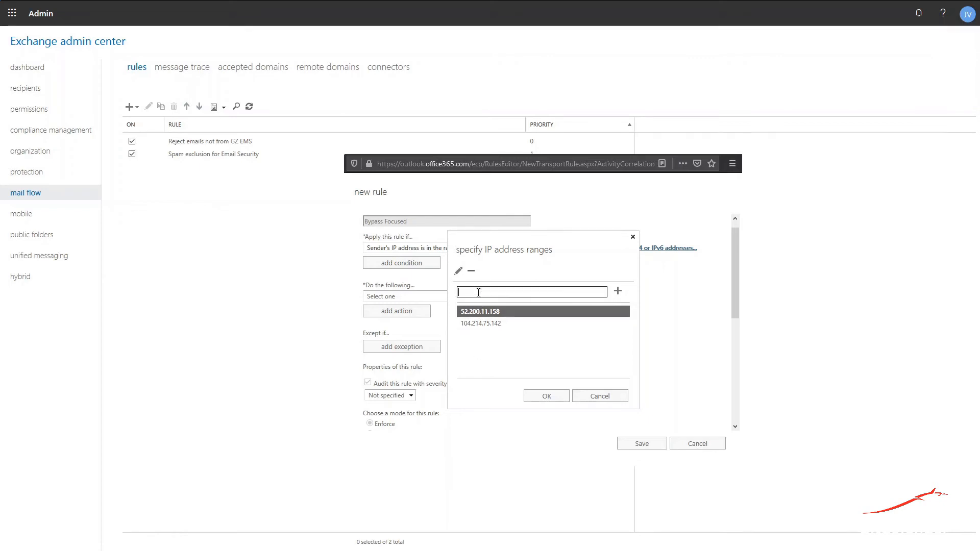
{"action": "left_click", "coordinate": [617, 291]}
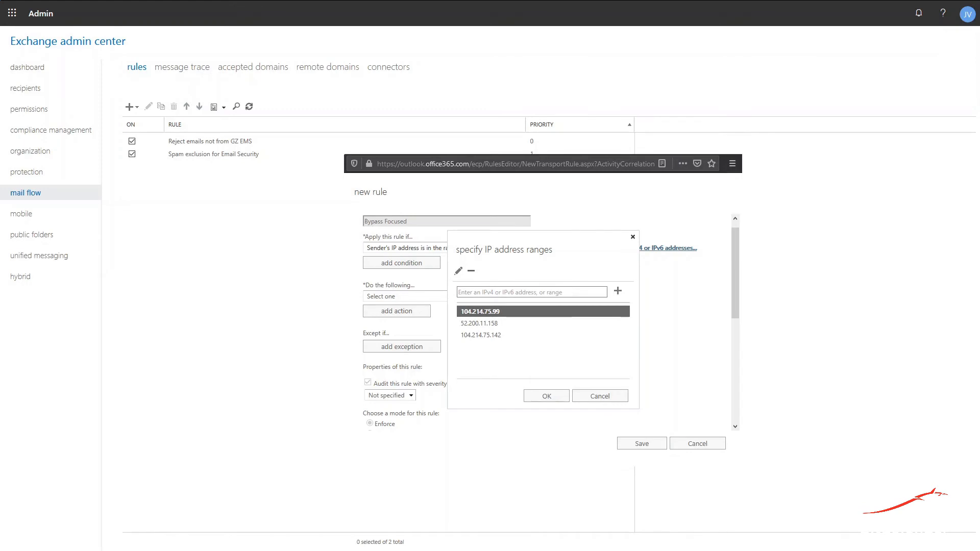
{"action": "type", "text": "52.200.119.29"}
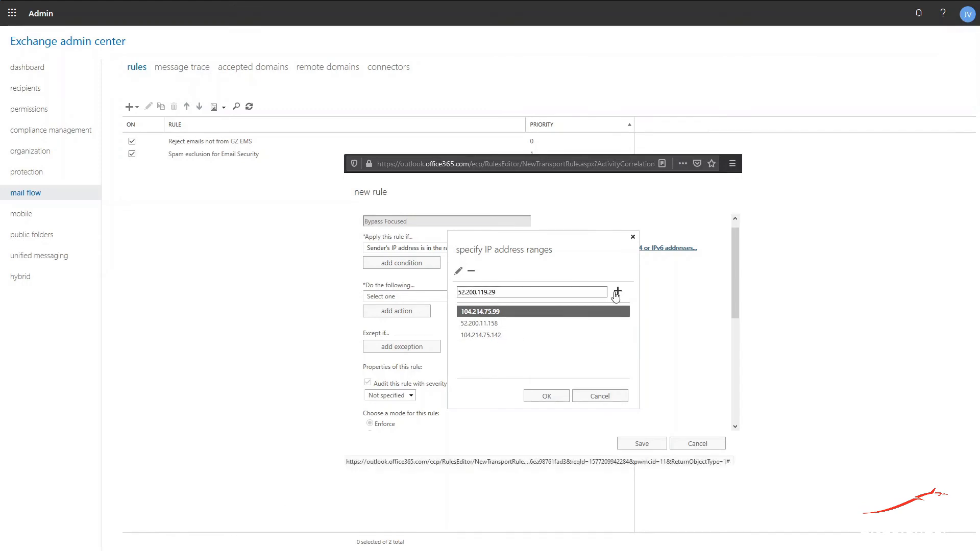
{"action": "left_click", "coordinate": [616, 292]}
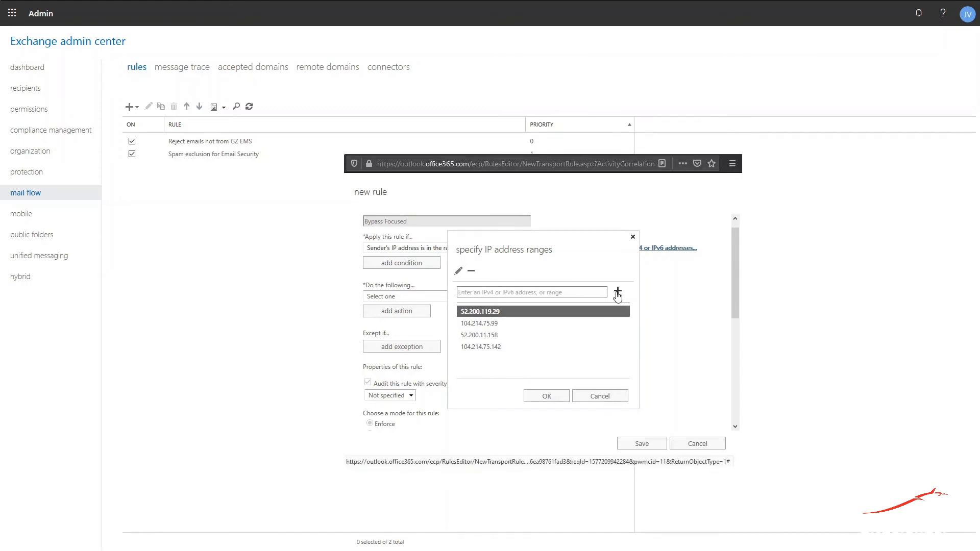
{"action": "mouse_move", "coordinate": [616, 294]}
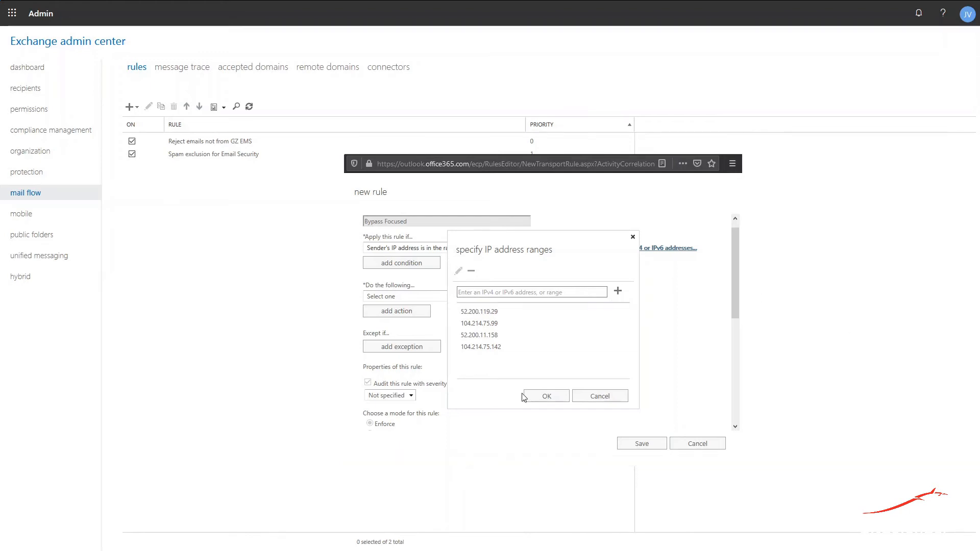
{"action": "left_click", "coordinate": [545, 396]}
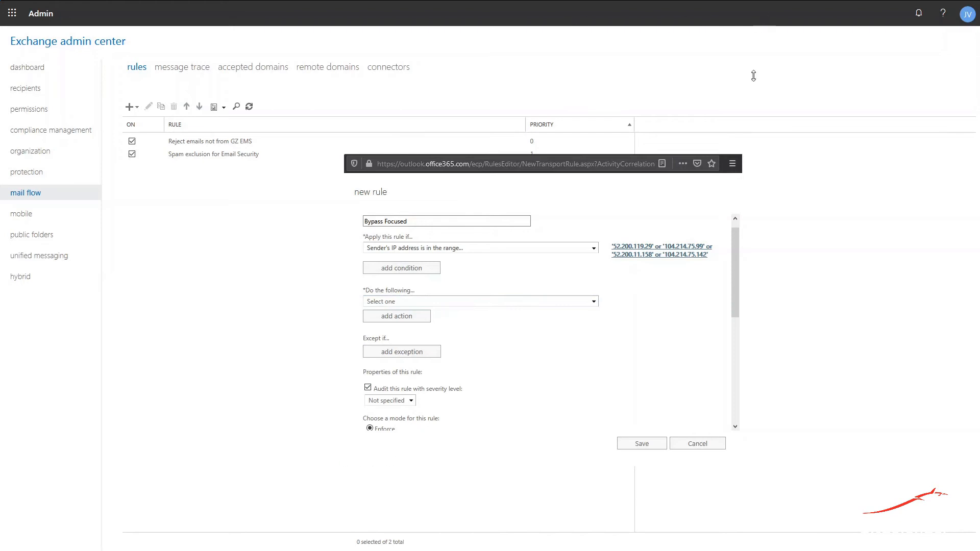
{"action": "mouse_move", "coordinate": [760, 548]}
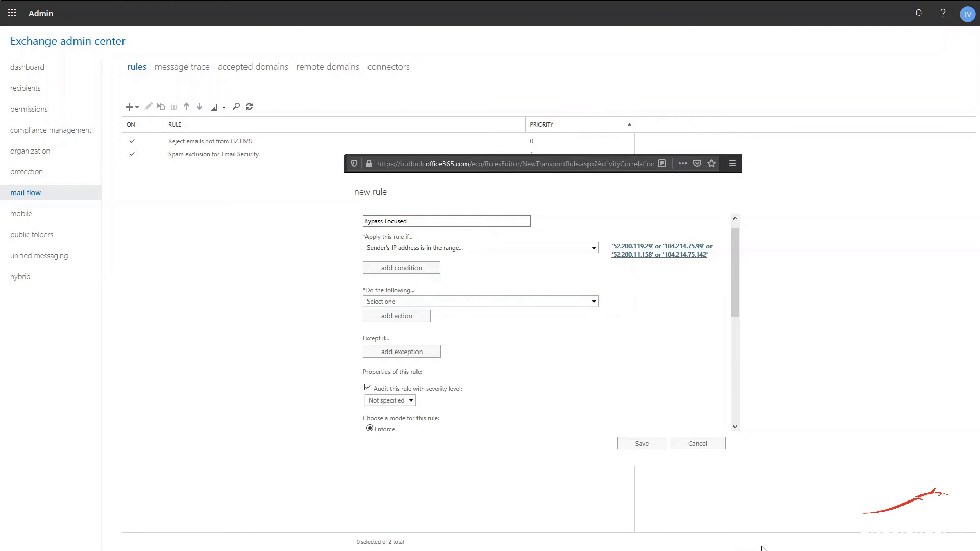
{"action": "mouse_move", "coordinate": [526, 346]}
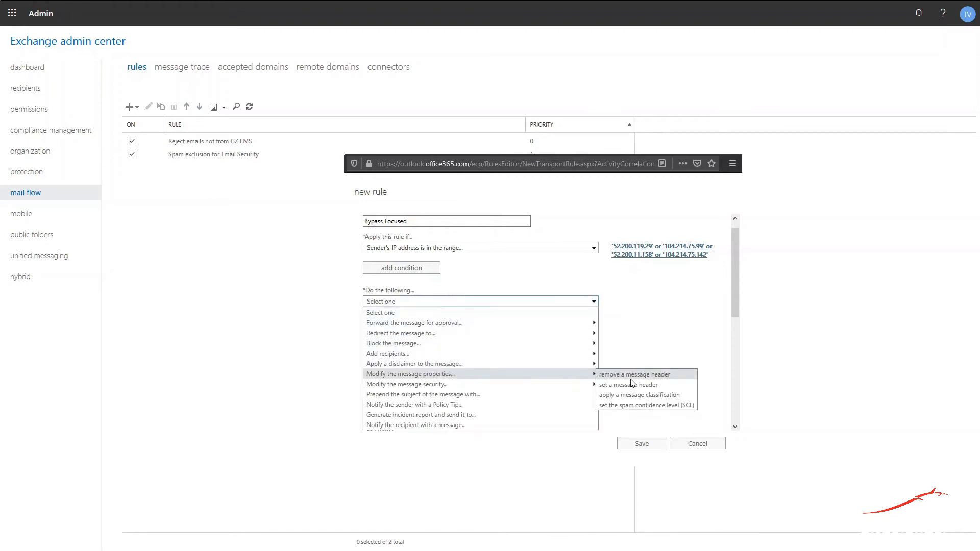
Step: Choose 'Set the message header to this value' as the rule action
{"action": "left_click", "coordinate": [628, 384]}
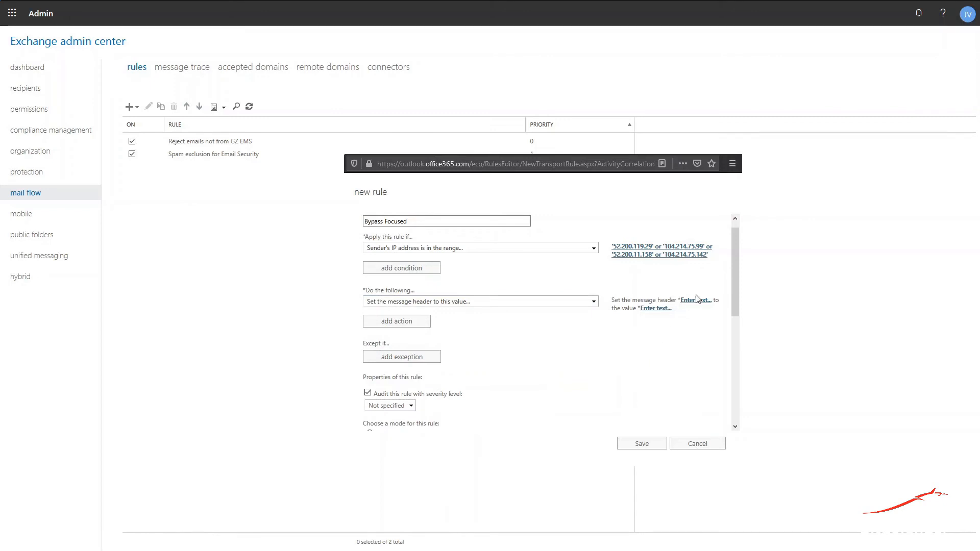
{"action": "mouse_move", "coordinate": [487, 532]}
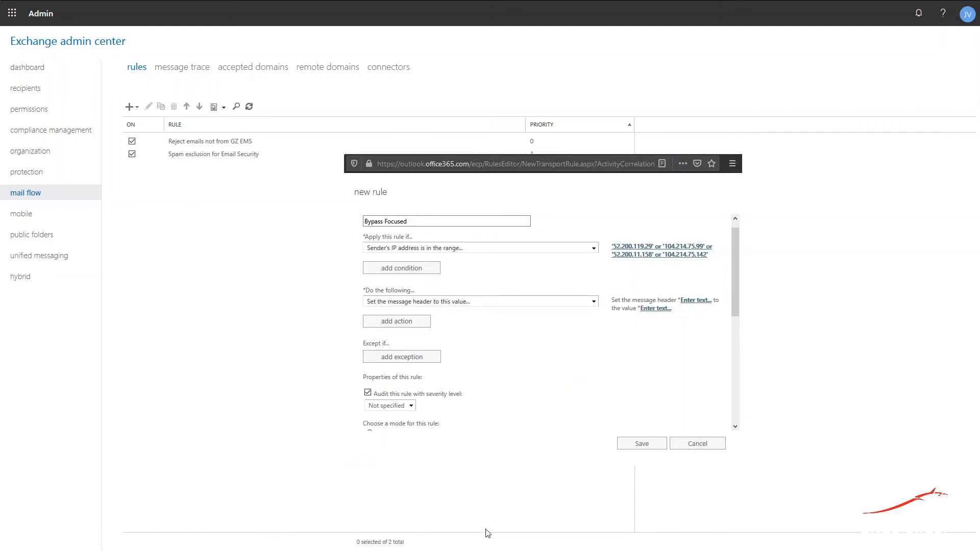
{"action": "left_click", "coordinate": [693, 300]}
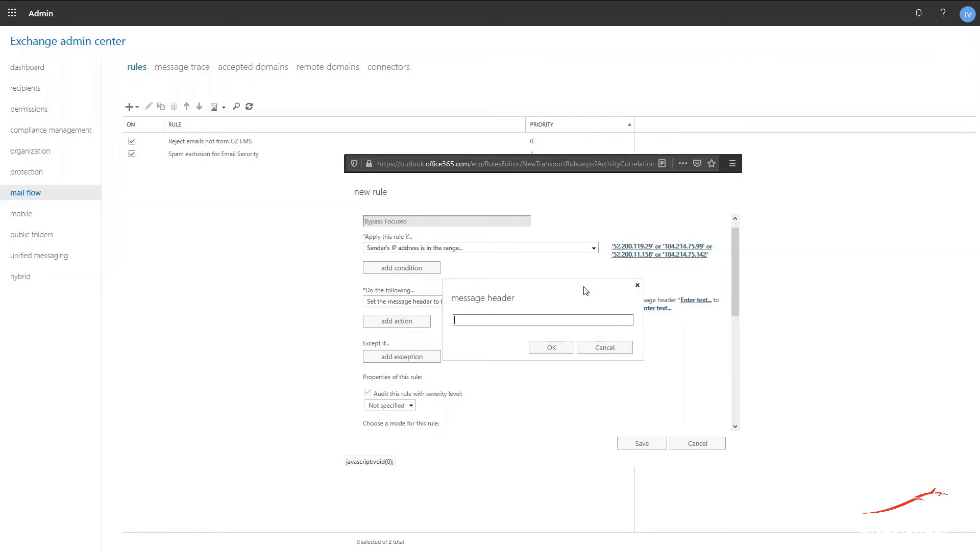
Step: Set header X-MS-Exchange-Organization-BypassFocusedInbox to 'true' and save the rule
{"action": "type", "text": "X-MS-Exchange-Organization-BypassFocusedInbox"}
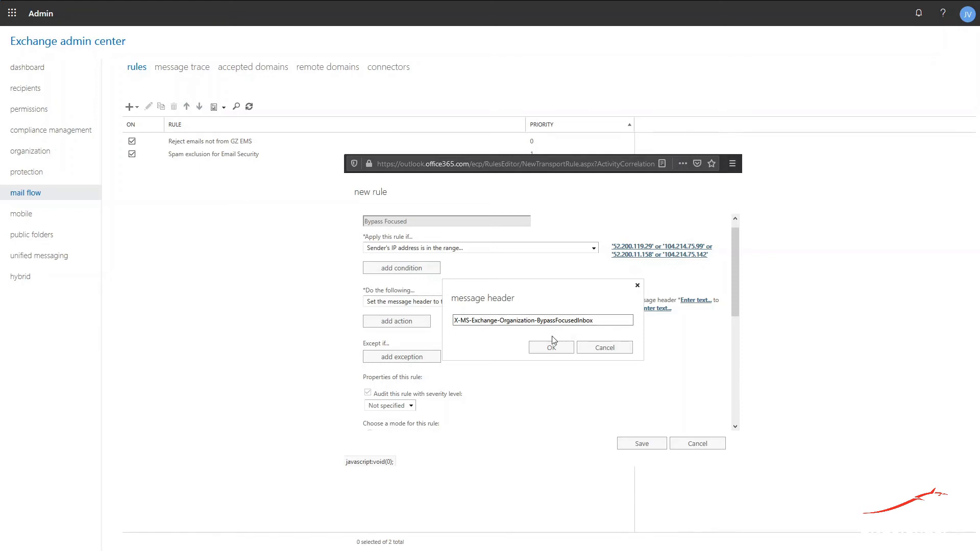
{"action": "left_click", "coordinate": [550, 347]}
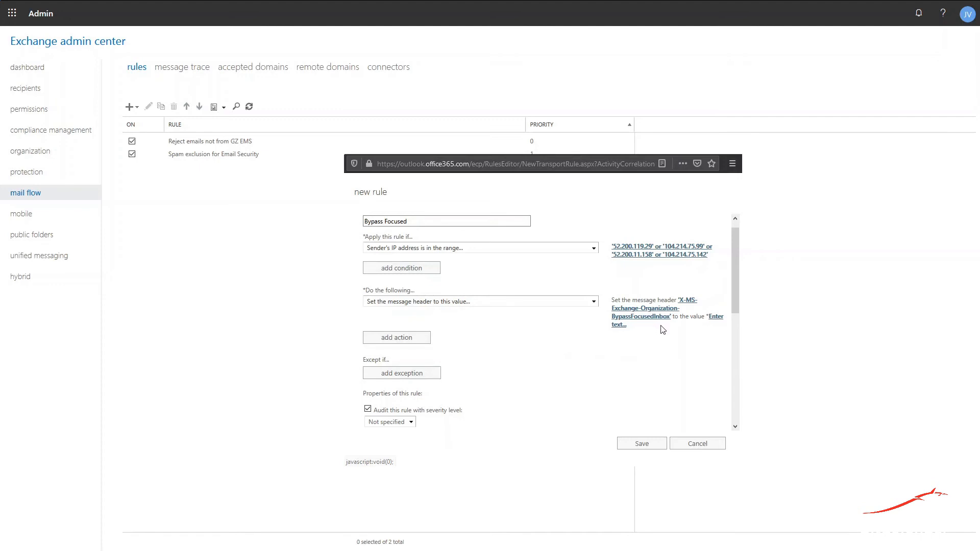
{"action": "mouse_move", "coordinate": [704, 325]}
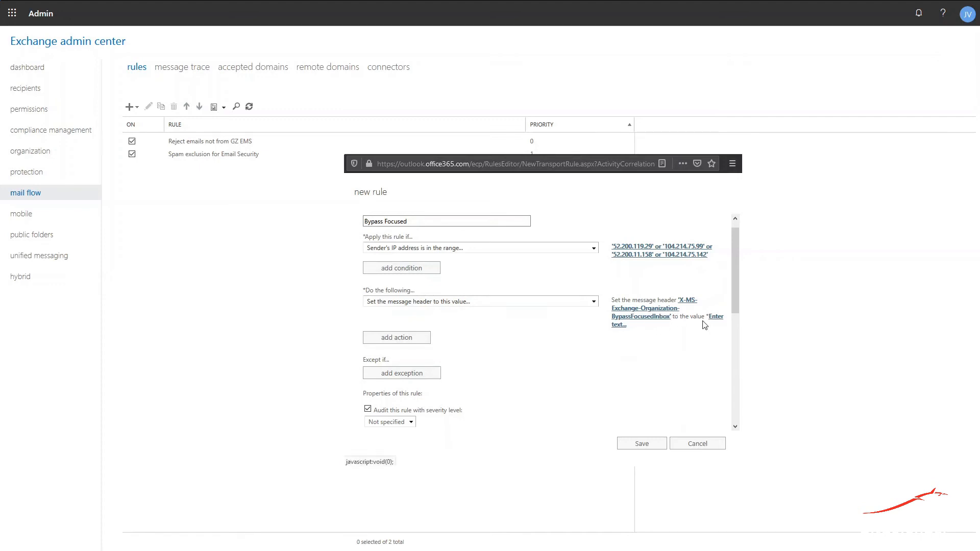
{"action": "left_click", "coordinate": [715, 316]}
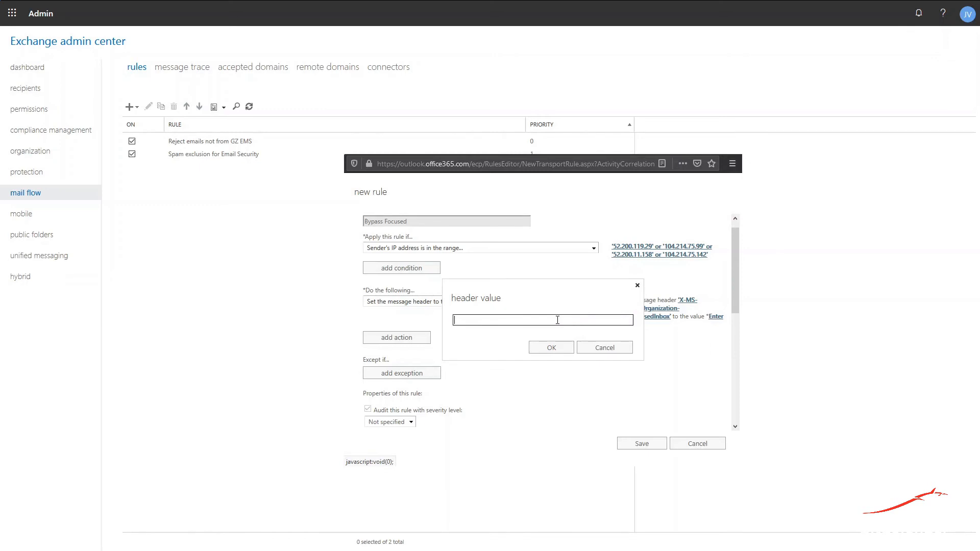
{"action": "type", "text": "tr"}
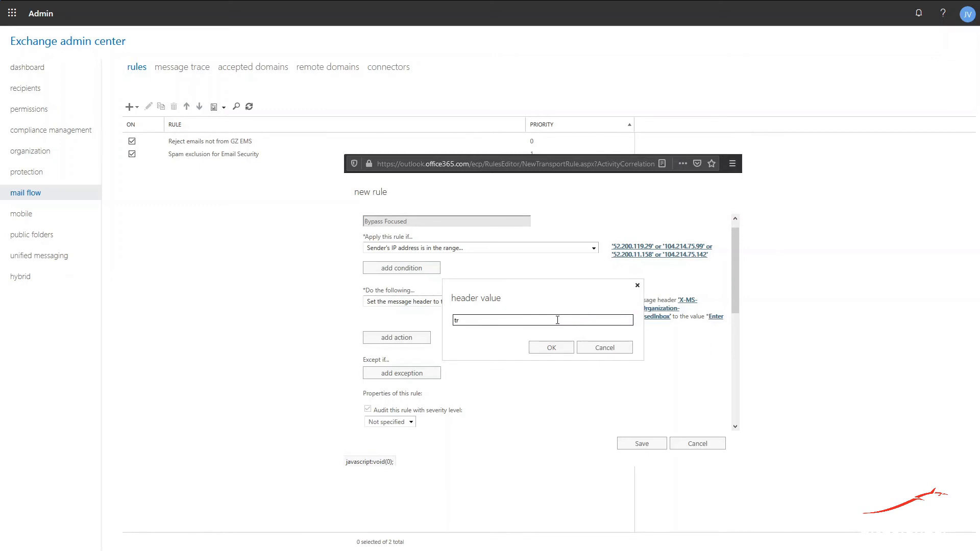
{"action": "type", "text": "ue"}
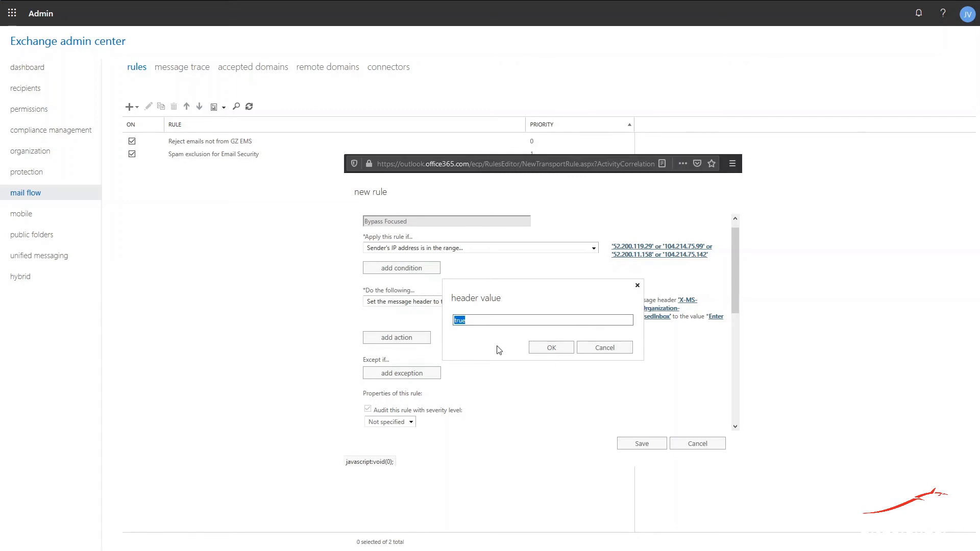
{"action": "left_click", "coordinate": [550, 347]}
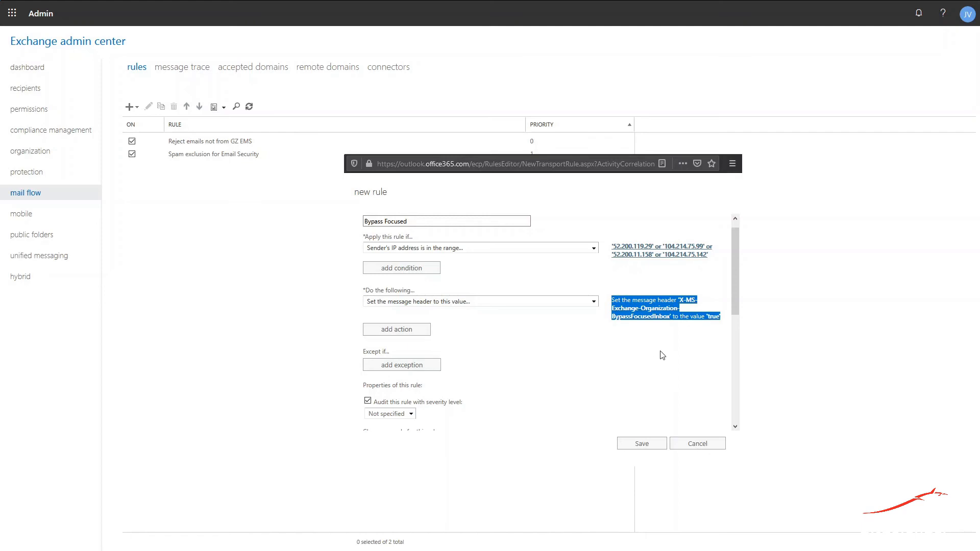
{"action": "left_click", "coordinate": [641, 443]}
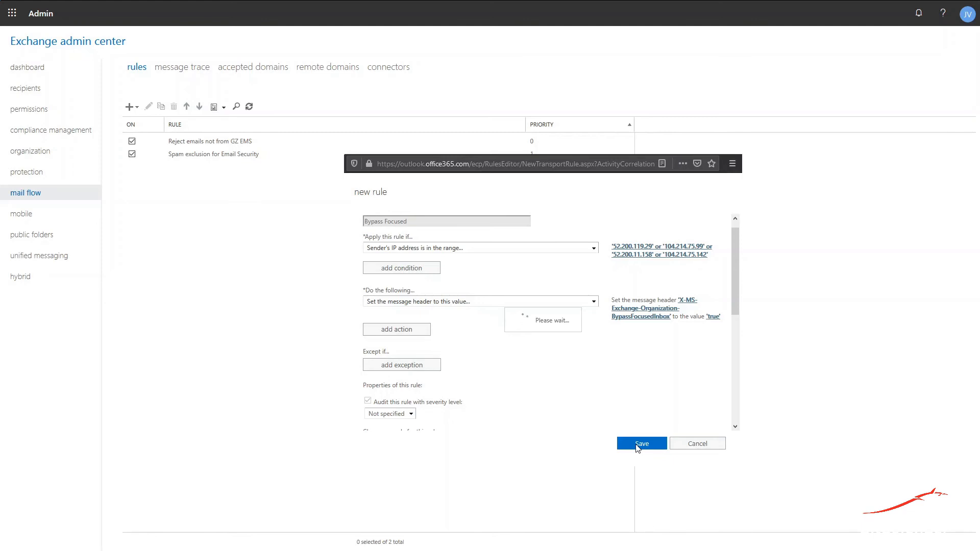
{"action": "mouse_move", "coordinate": [858, 248]}
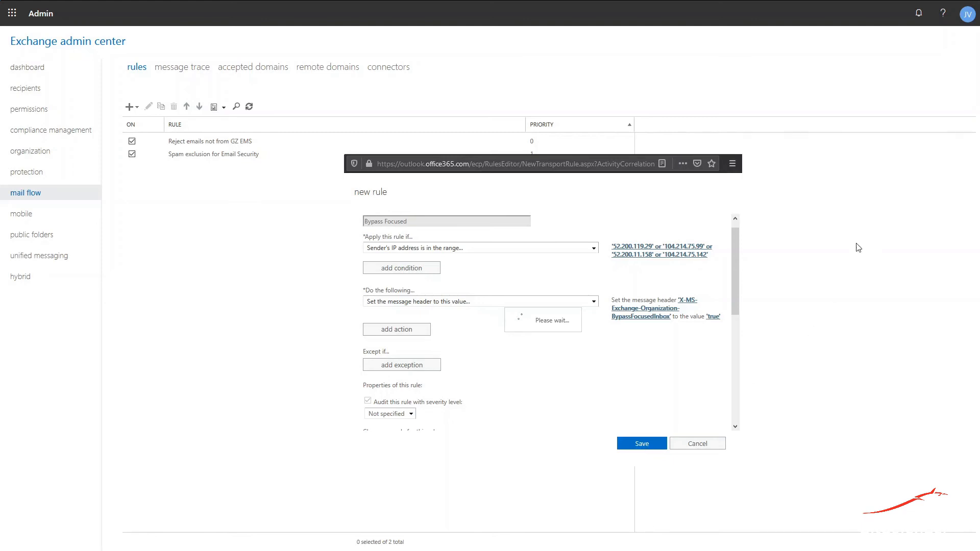
{"action": "mouse_move", "coordinate": [885, 85]}
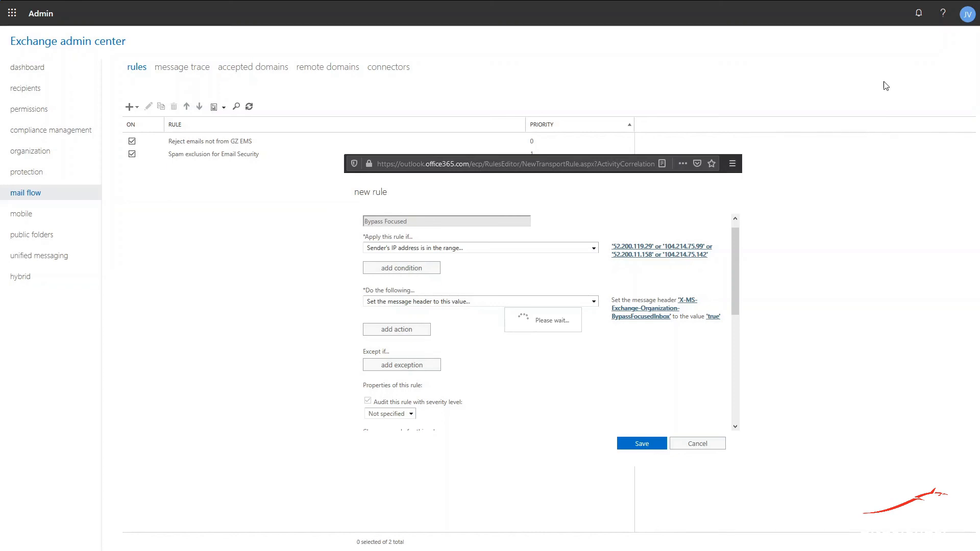
Step: Save and select the new Bypass Focused rule in the rules list
{"action": "left_click", "coordinate": [640, 443]}
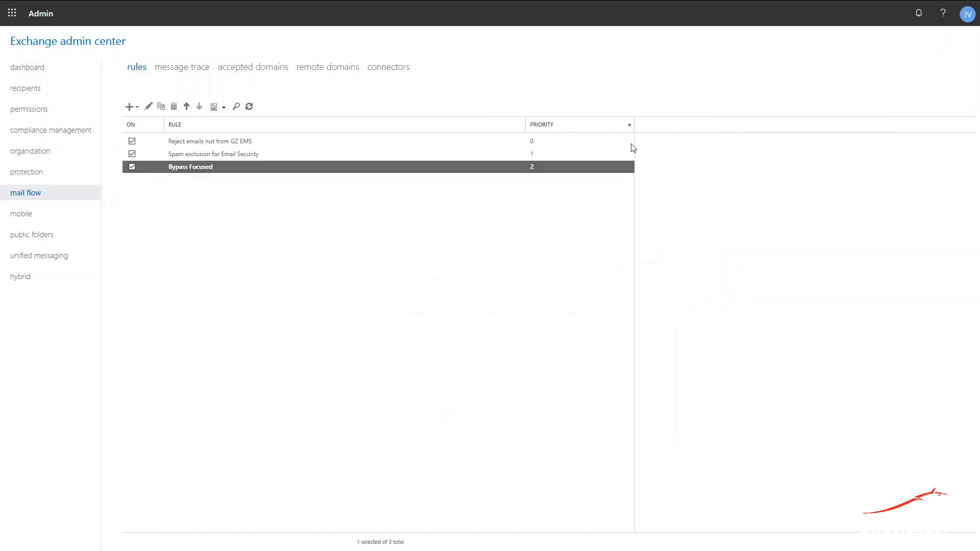
{"action": "mouse_move", "coordinate": [336, 173]}
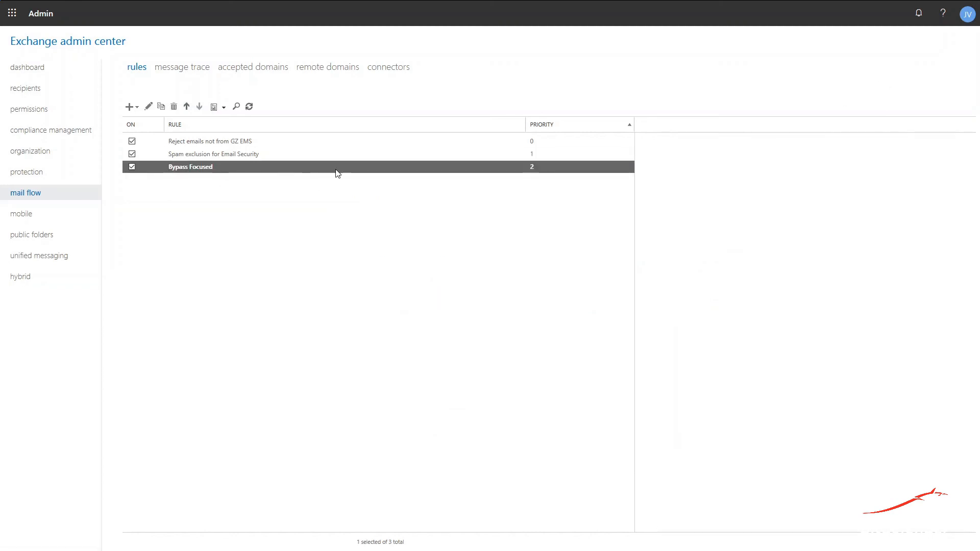
{"action": "mouse_move", "coordinate": [190, 171]}
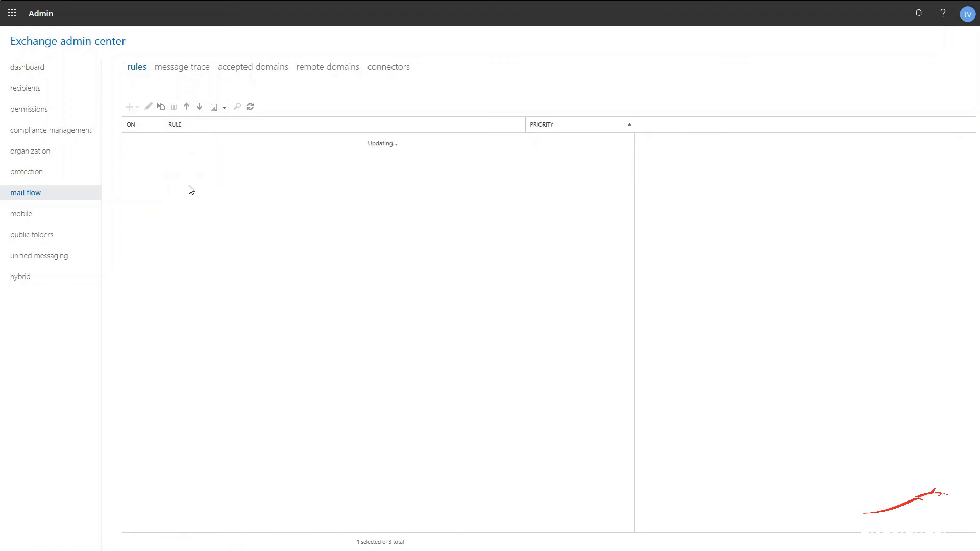
{"action": "mouse_move", "coordinate": [198, 178]}
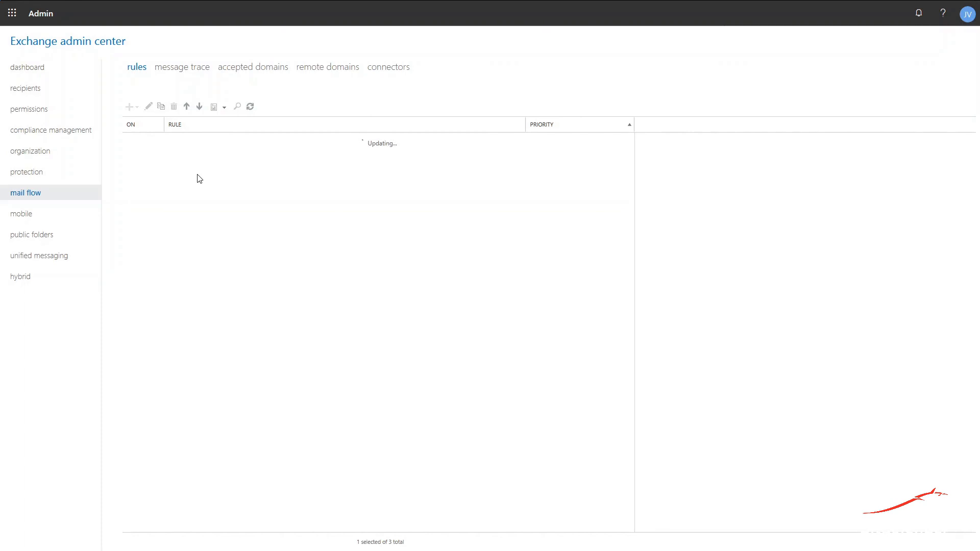
{"action": "mouse_move", "coordinate": [334, 158]}
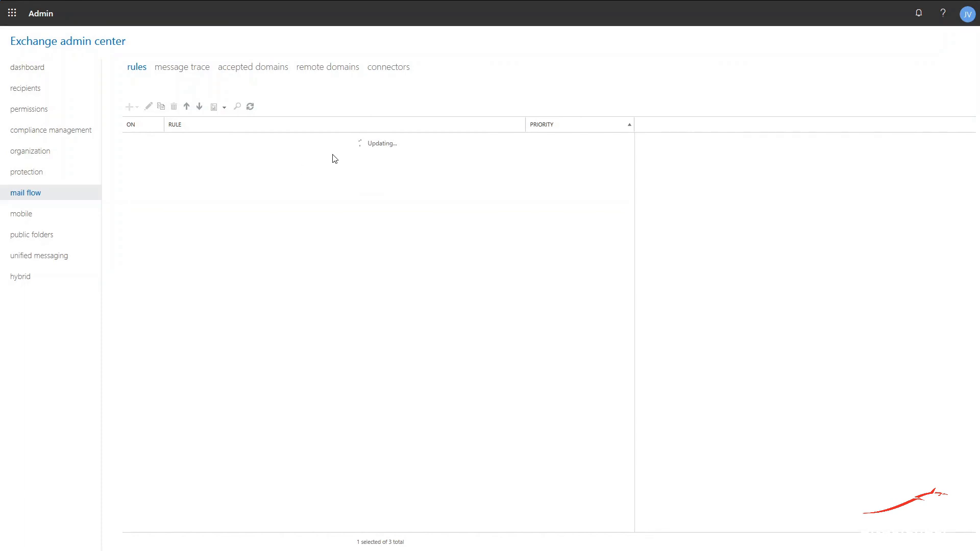
{"action": "mouse_move", "coordinate": [369, 146]}
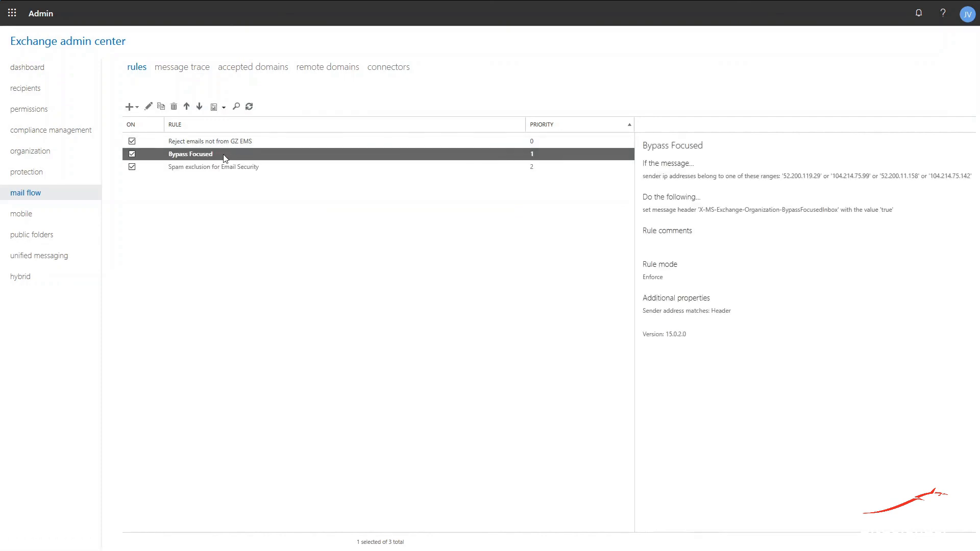
Step: Check that Bypass Focused is priority 1, above the spam exclusion rule
{"action": "left_click", "coordinate": [212, 167]}
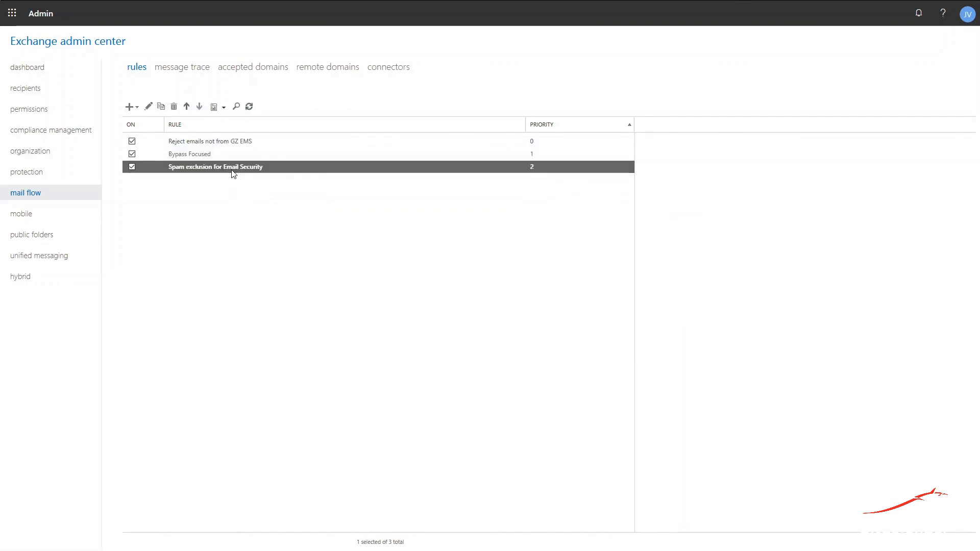
{"action": "left_click", "coordinate": [189, 154]}
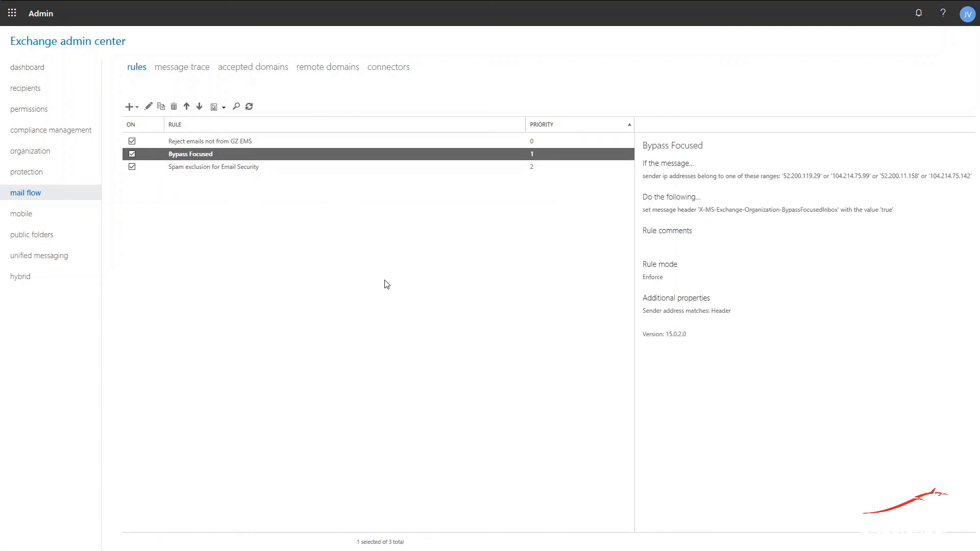